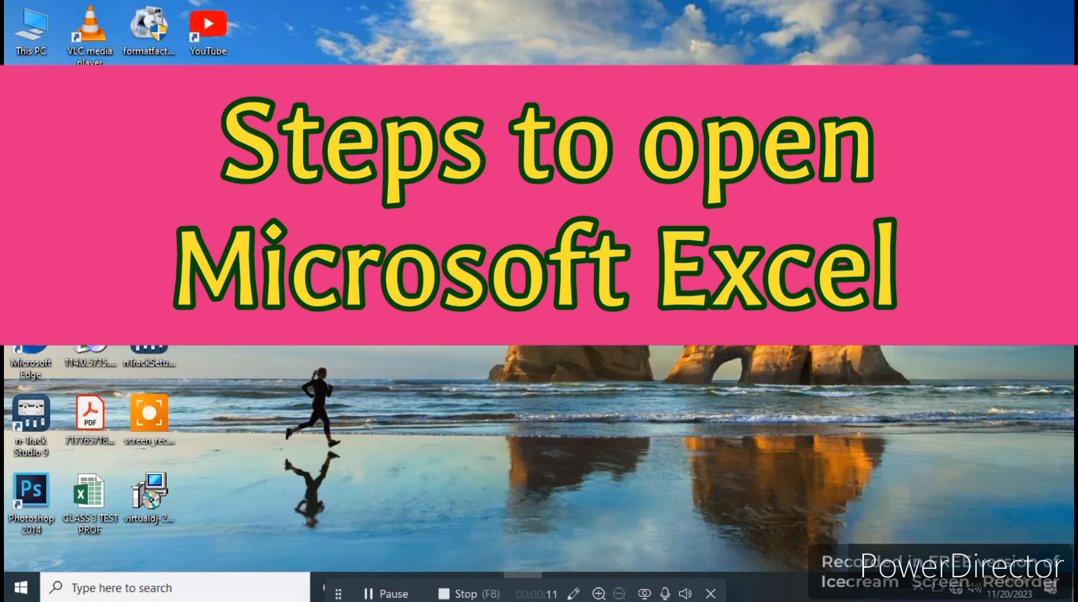
mouse_move(101, 460)
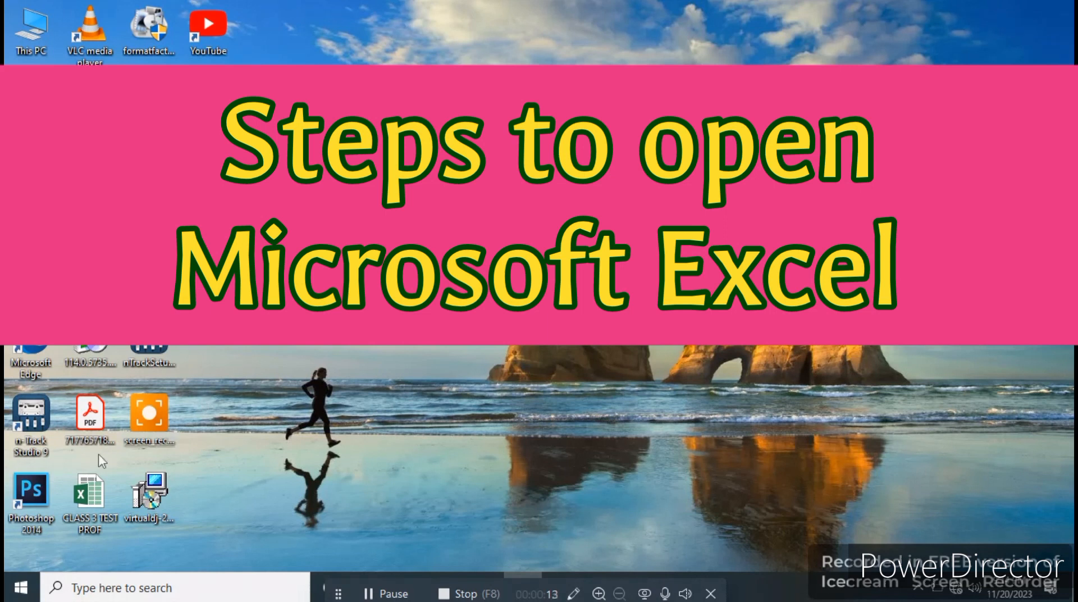
mouse_move(21, 588)
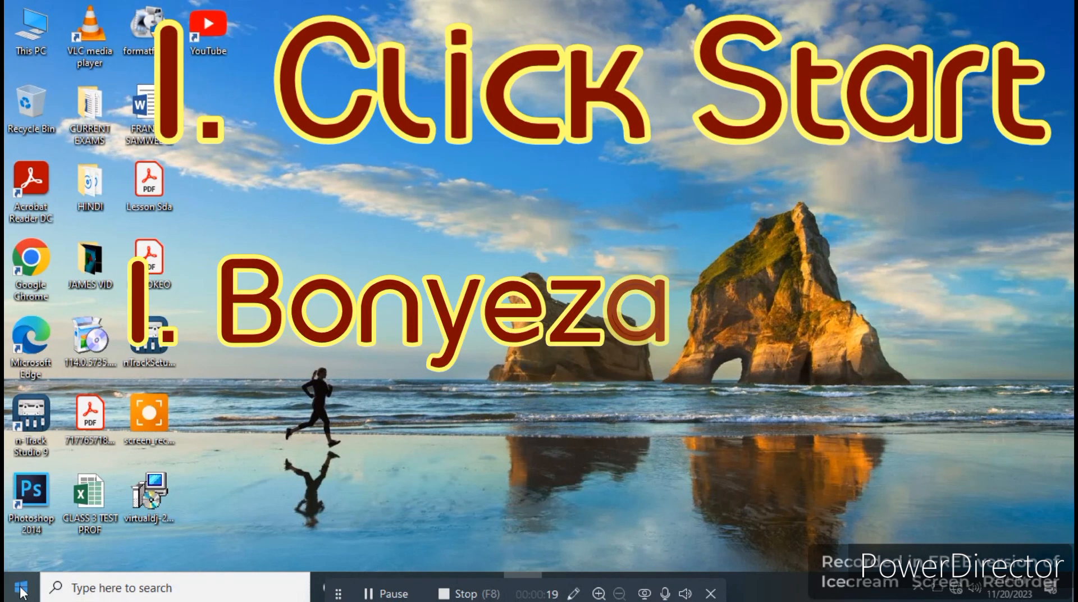
mouse_move(10, 593)
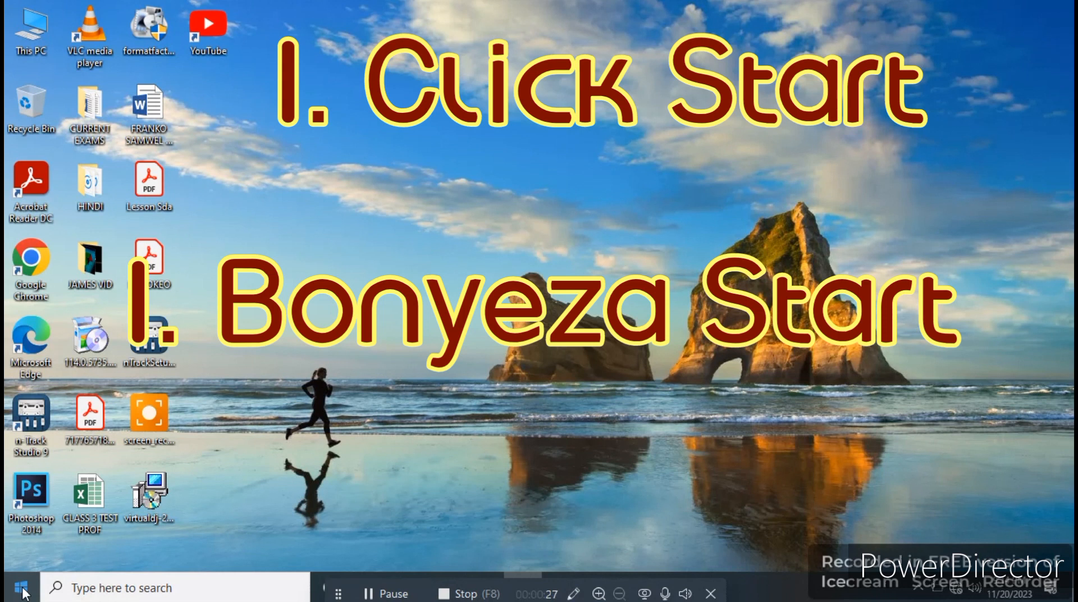
Launch Excel 2013 from the Microsoft Office 2013 folder in the Start menu's M section.
click(10, 587)
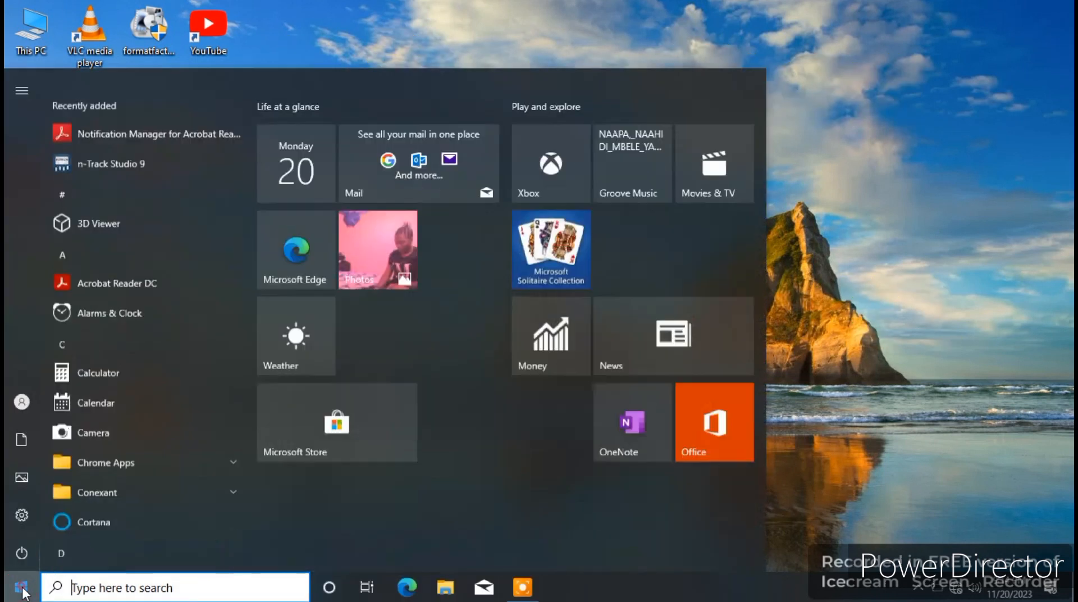
scroll(down, 3)
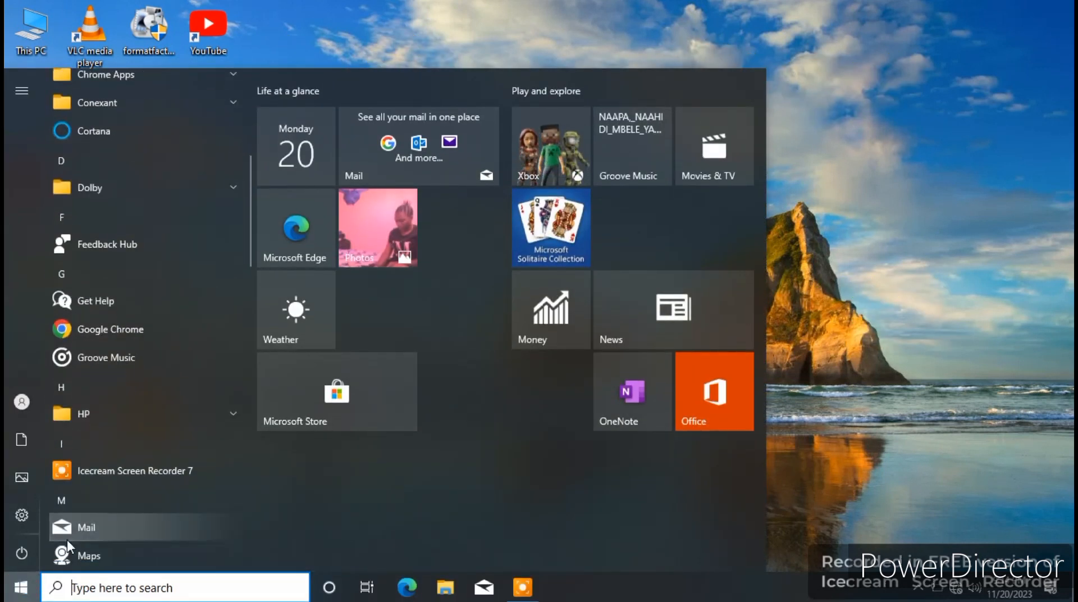
scroll(down, 3)
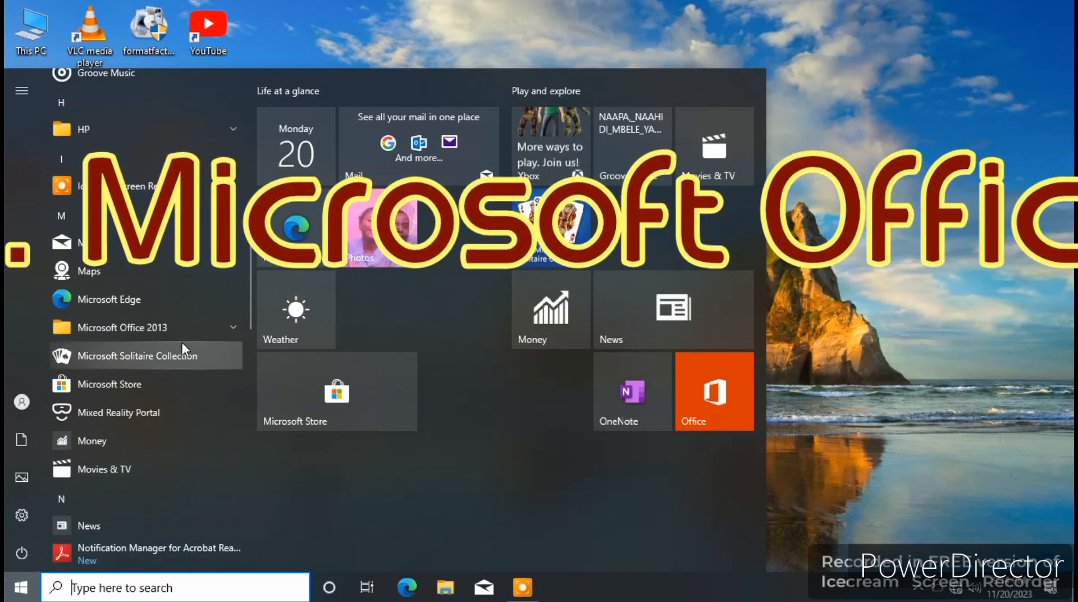
mouse_move(145, 328)
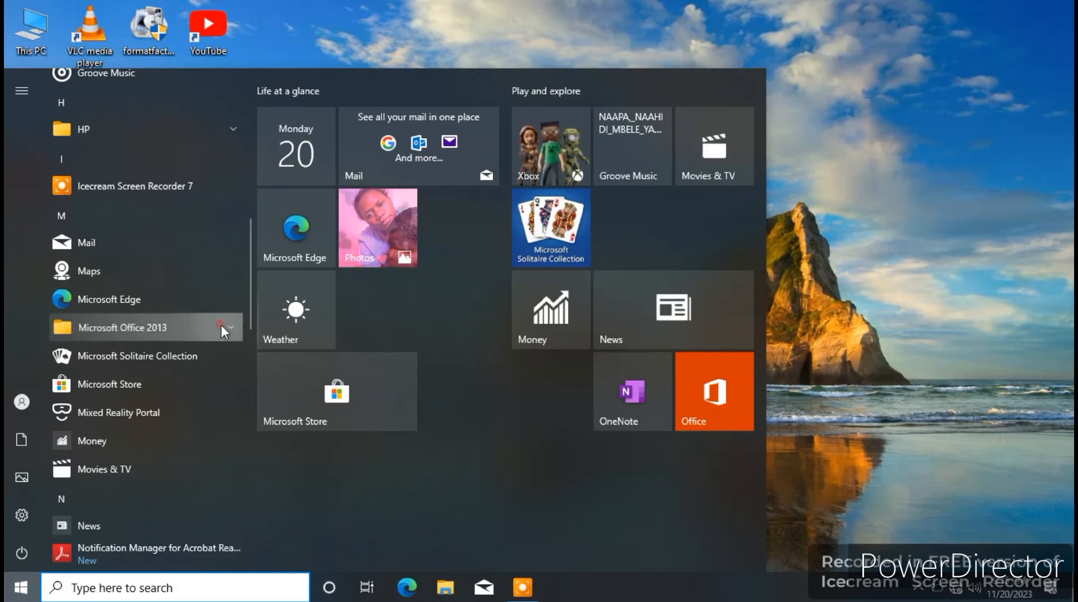
click(124, 327)
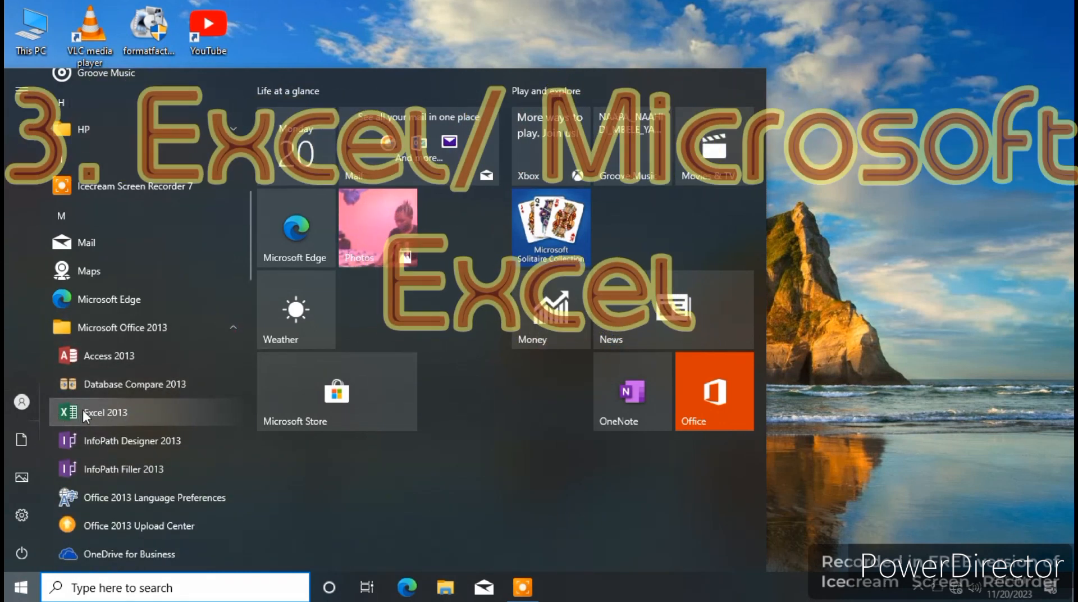
click(106, 412)
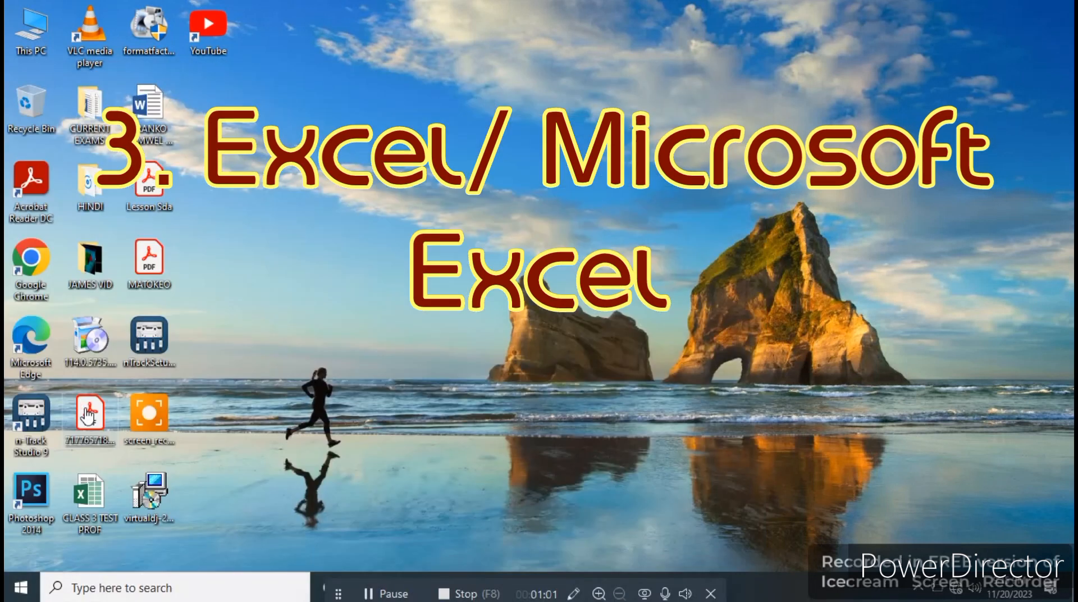
Start a new Blank workbook from the Excel start screen.
double_click(88, 493)
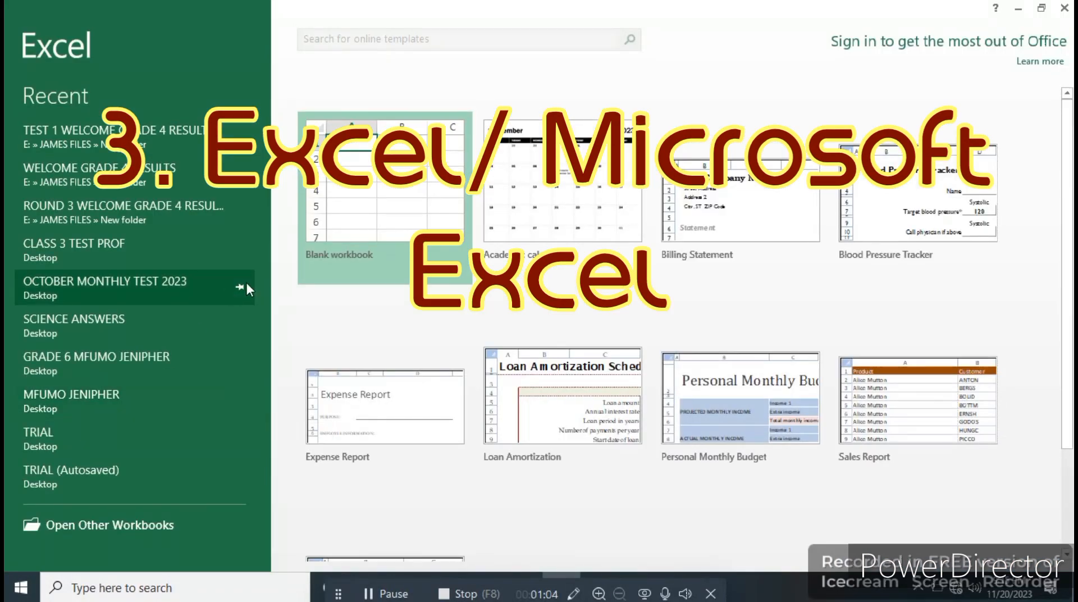
mouse_move(324, 267)
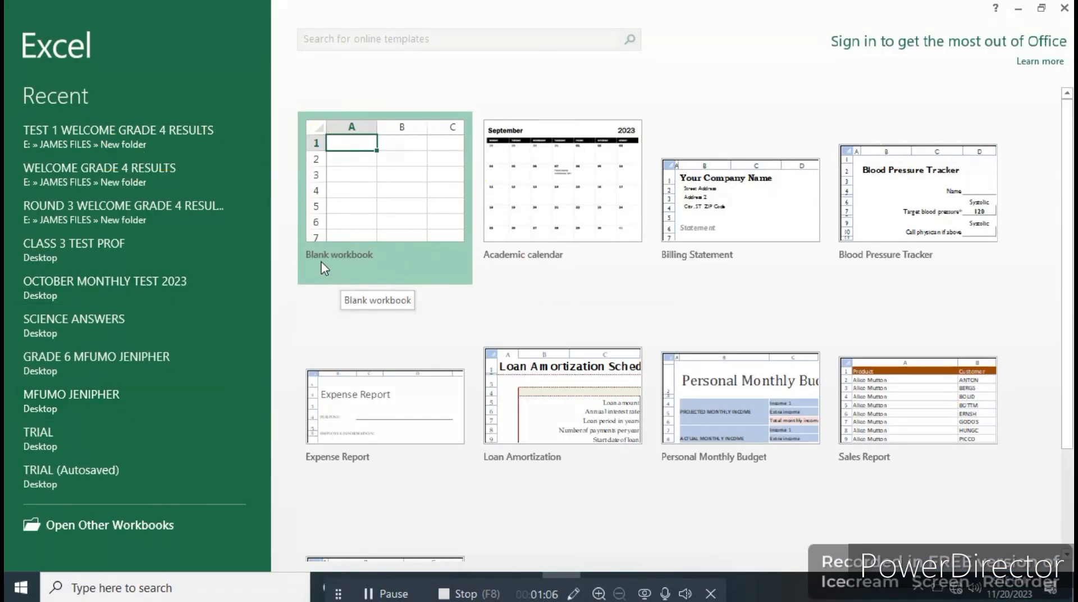
mouse_move(369, 215)
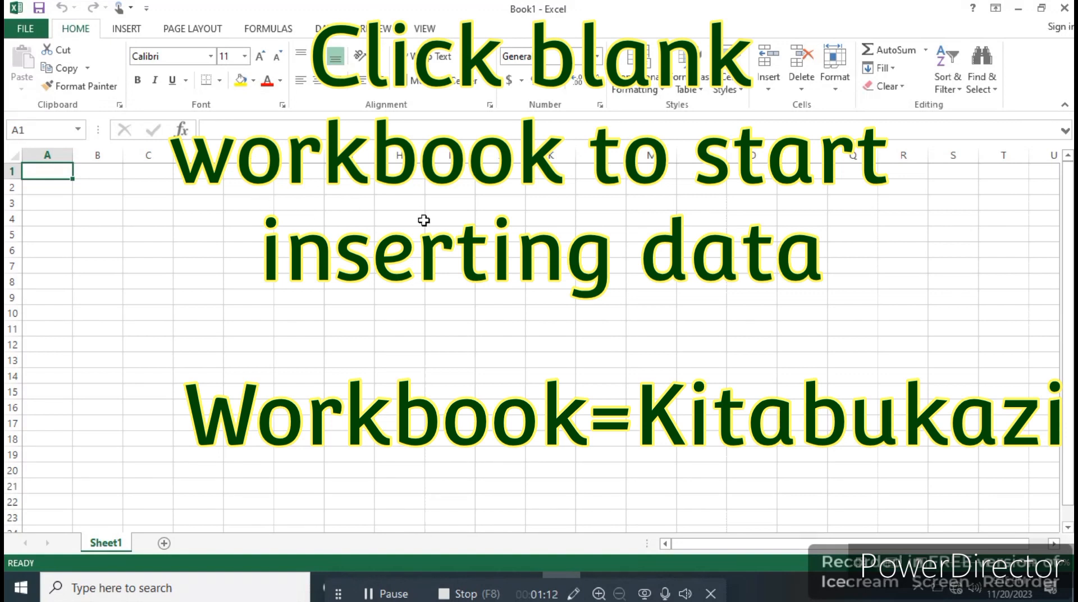
click(198, 312)
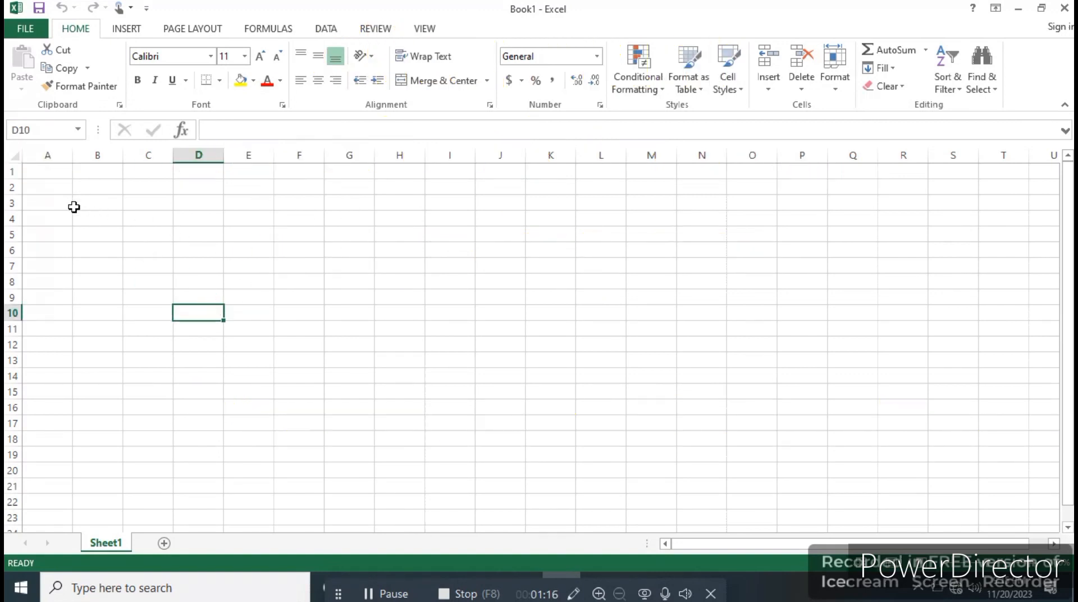
click(47, 187)
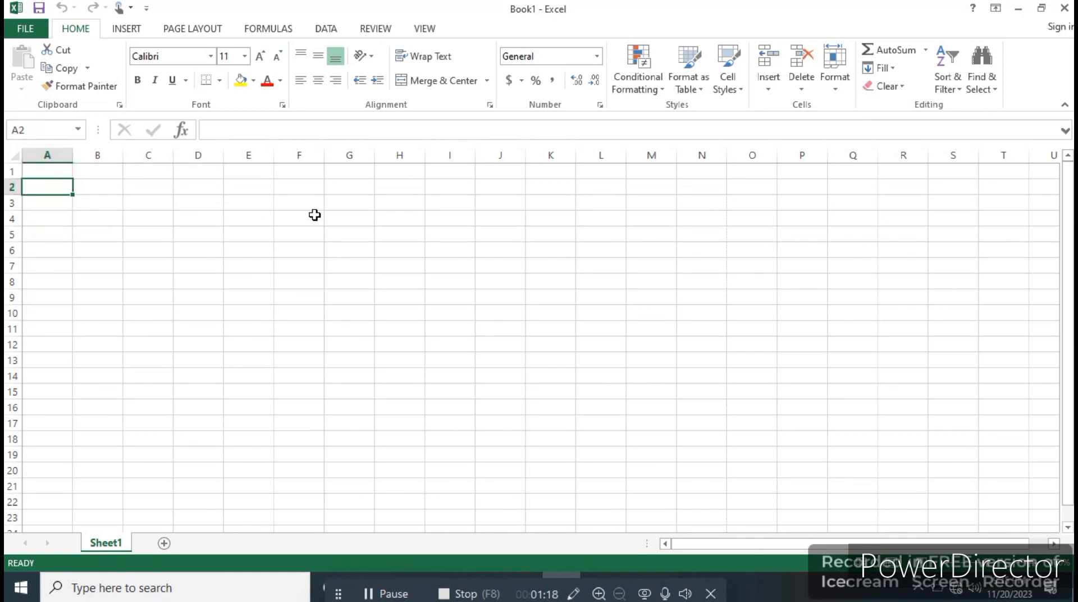
click(197, 233)
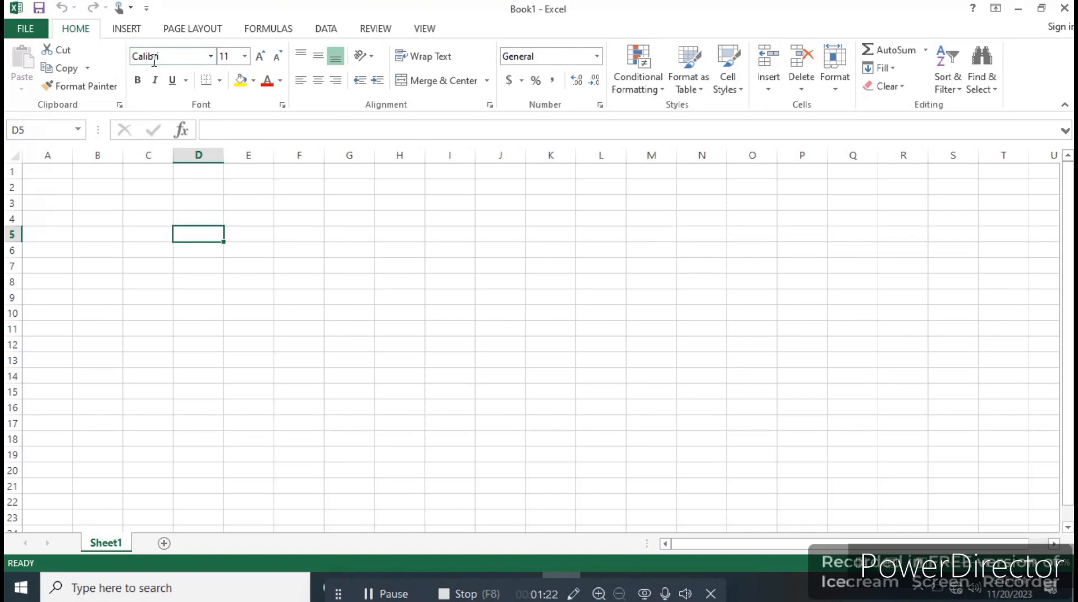
mouse_move(245, 63)
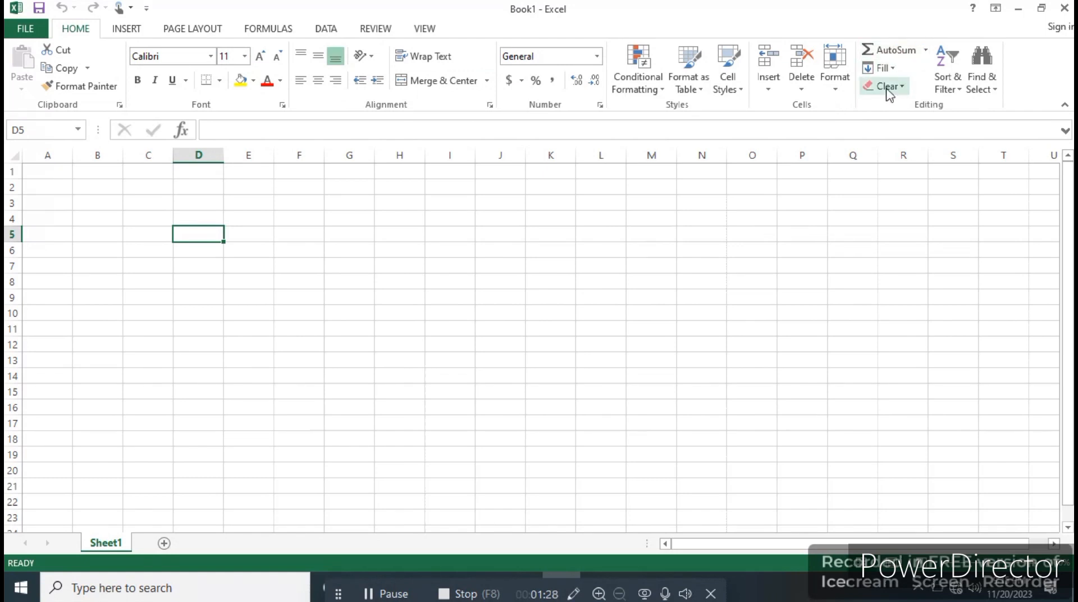
mouse_move(682, 198)
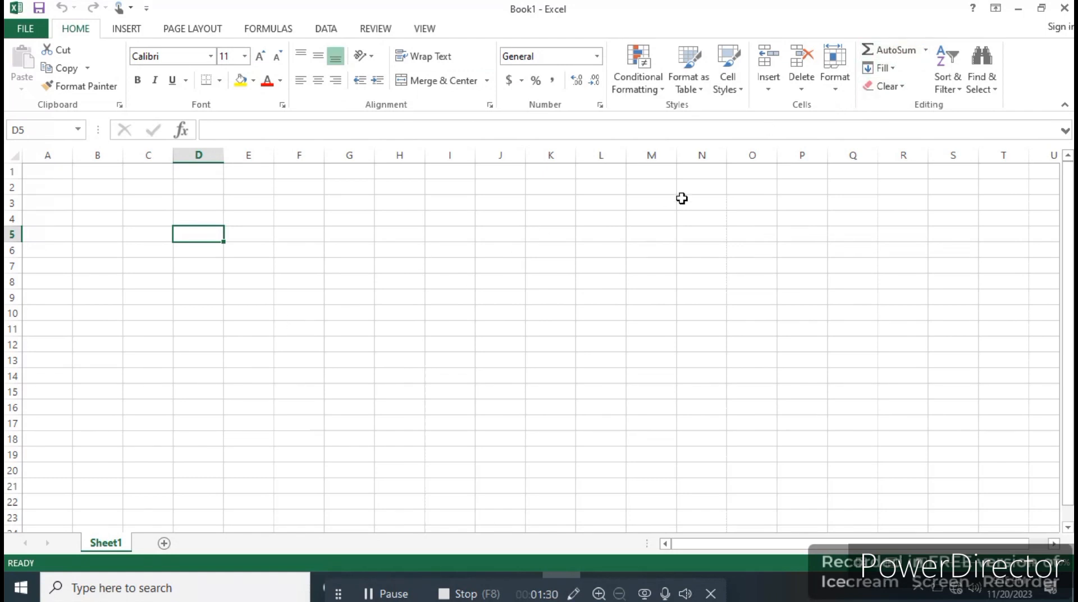
mouse_move(893, 50)
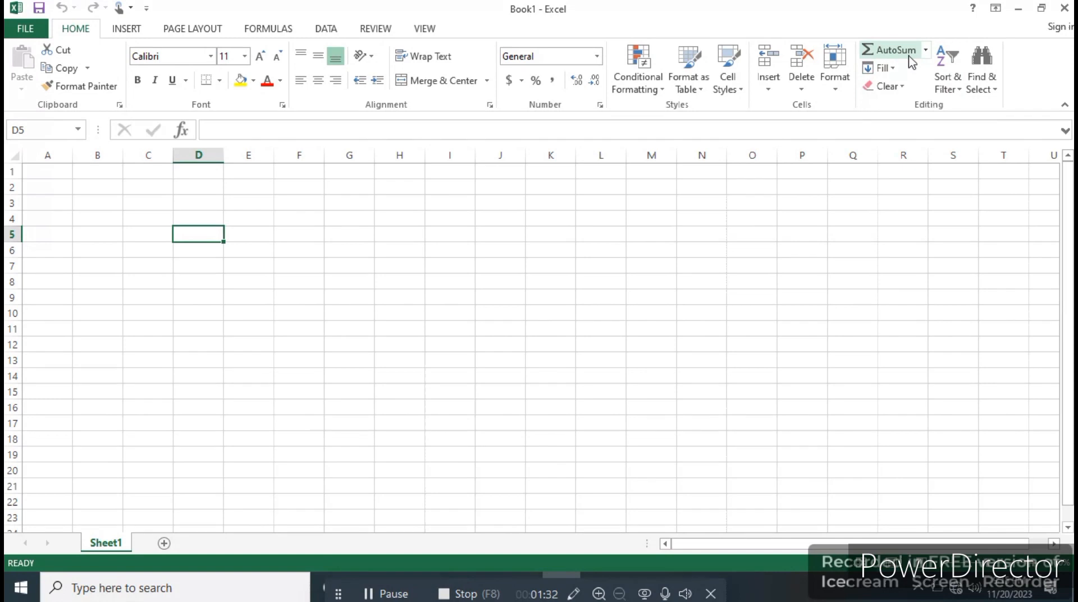
mouse_move(882, 124)
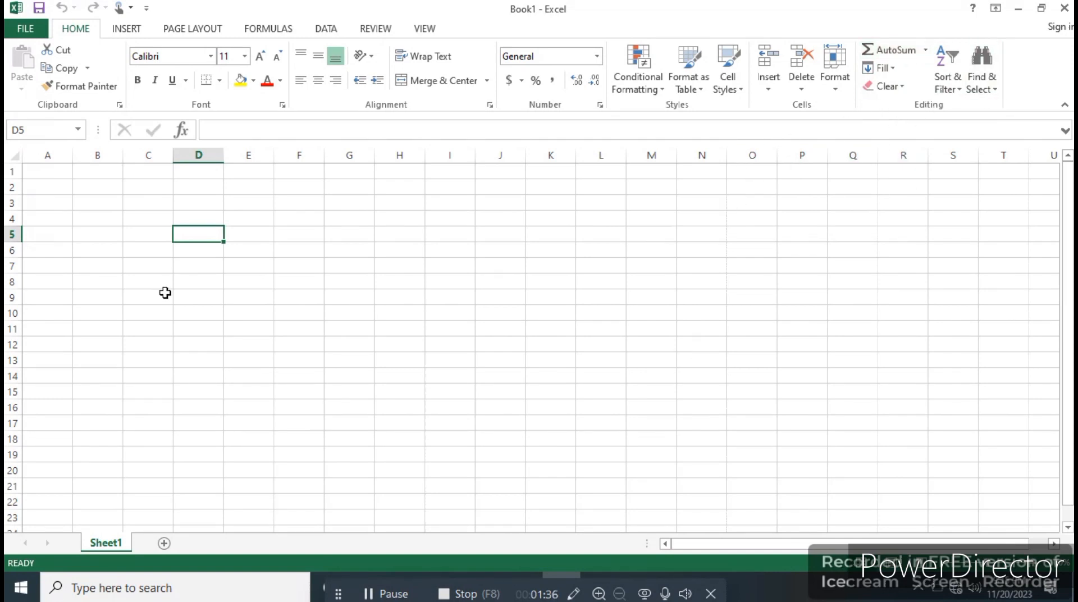
mouse_move(273, 391)
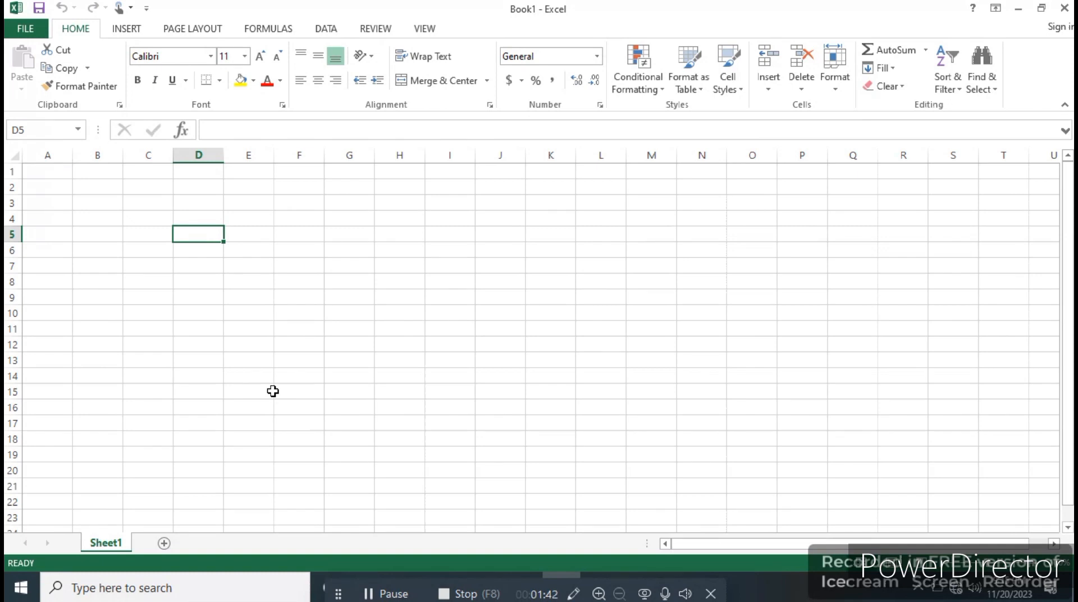